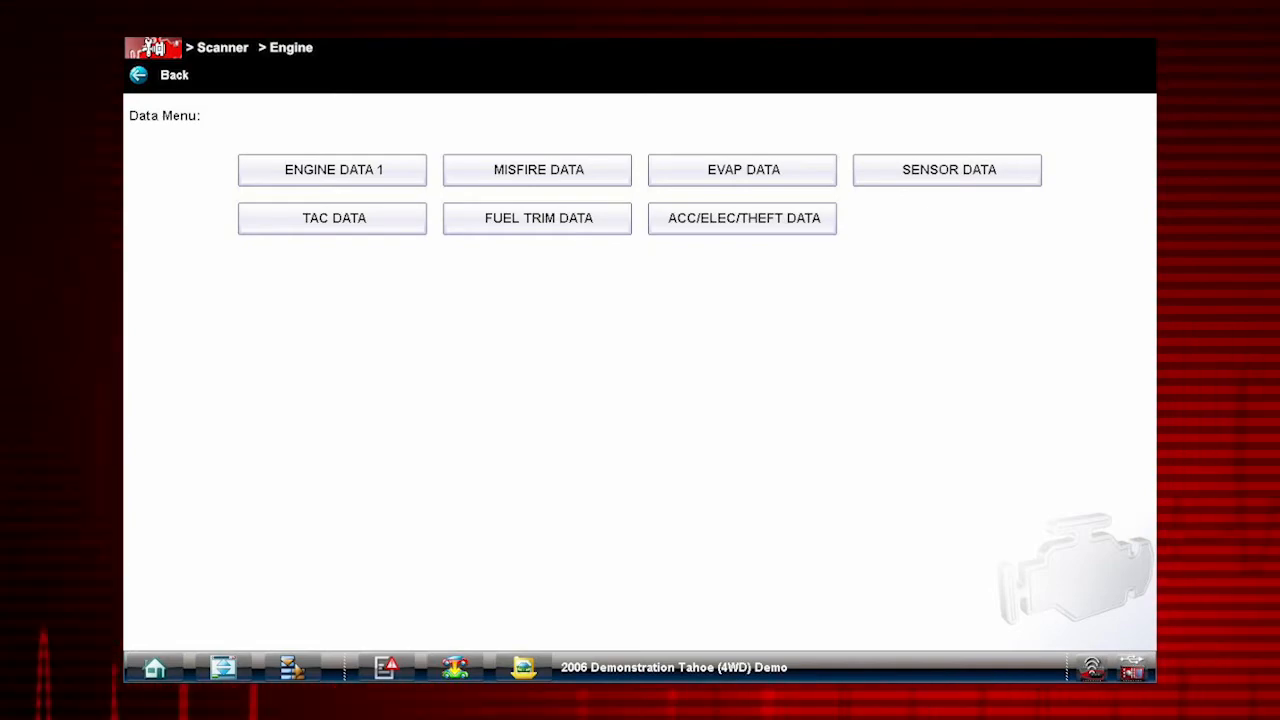
Show the Engine Data 1 live readings from the engine Data Menu
click(332, 168)
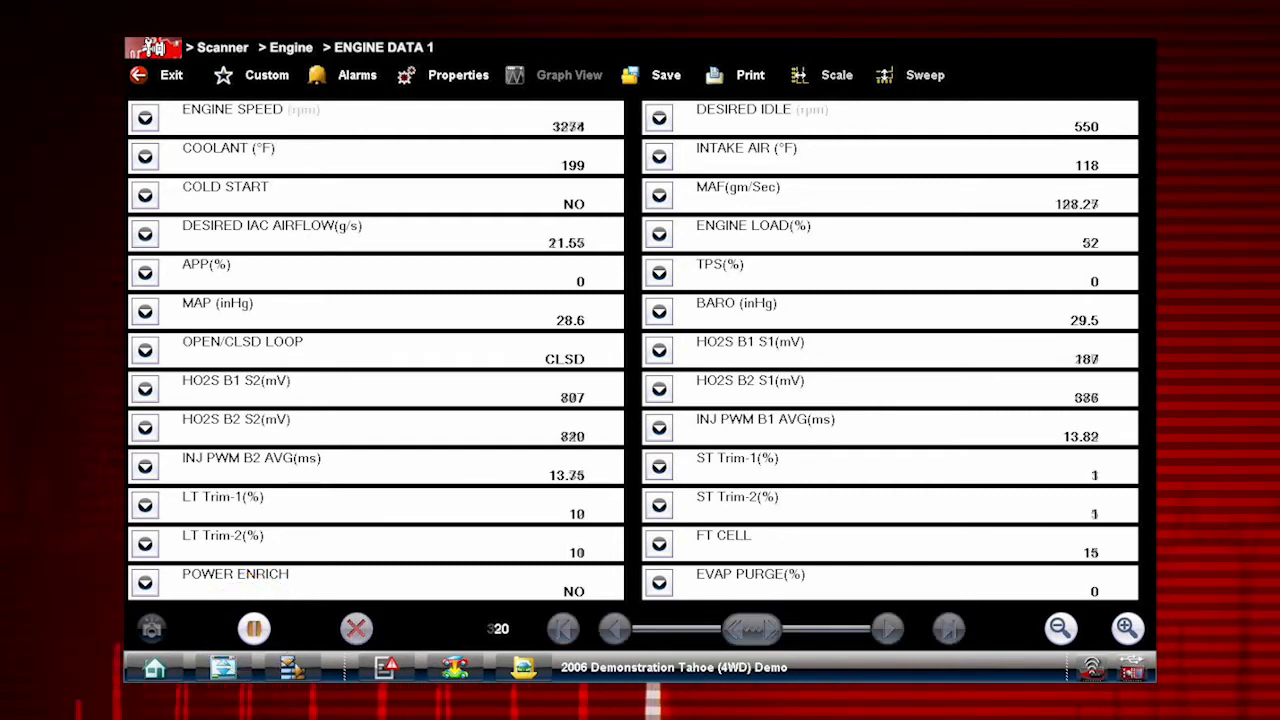
click(252, 628)
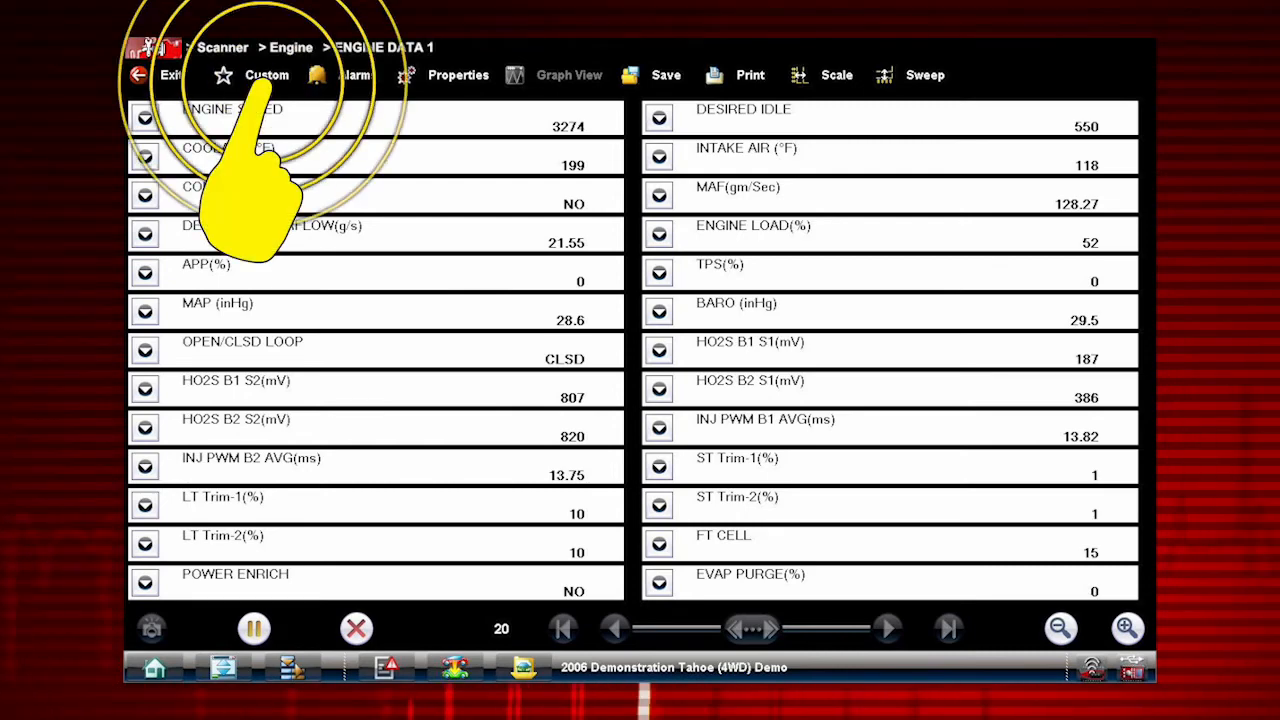
Build a custom set cleared to only ENGINE SPEED and DESIRED IDLE (with COOLANT)
click(268, 76)
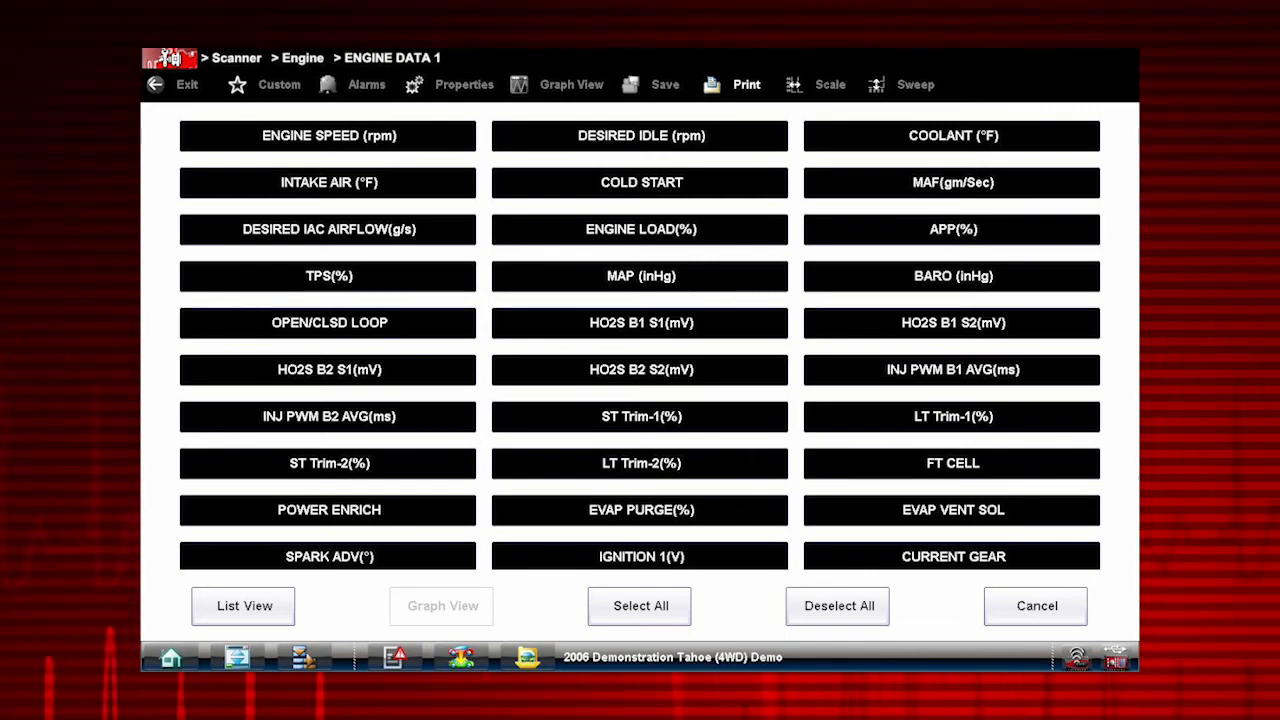
click(838, 604)
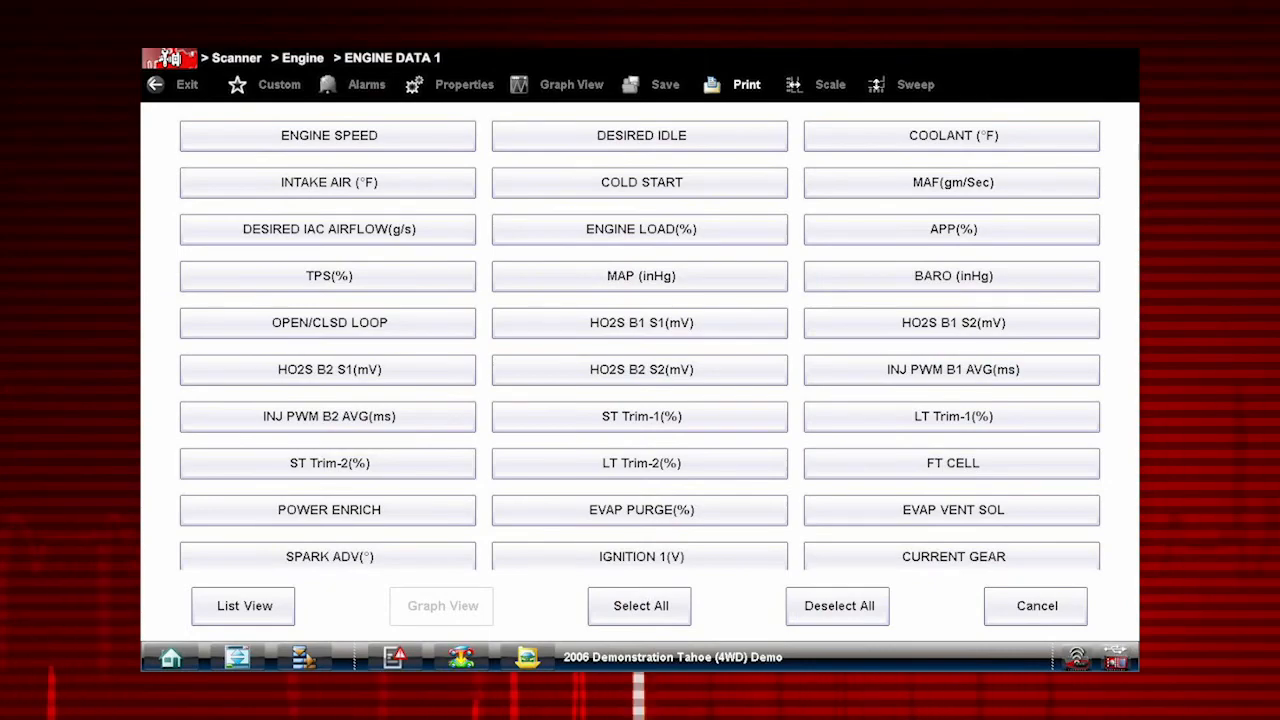
click(640, 136)
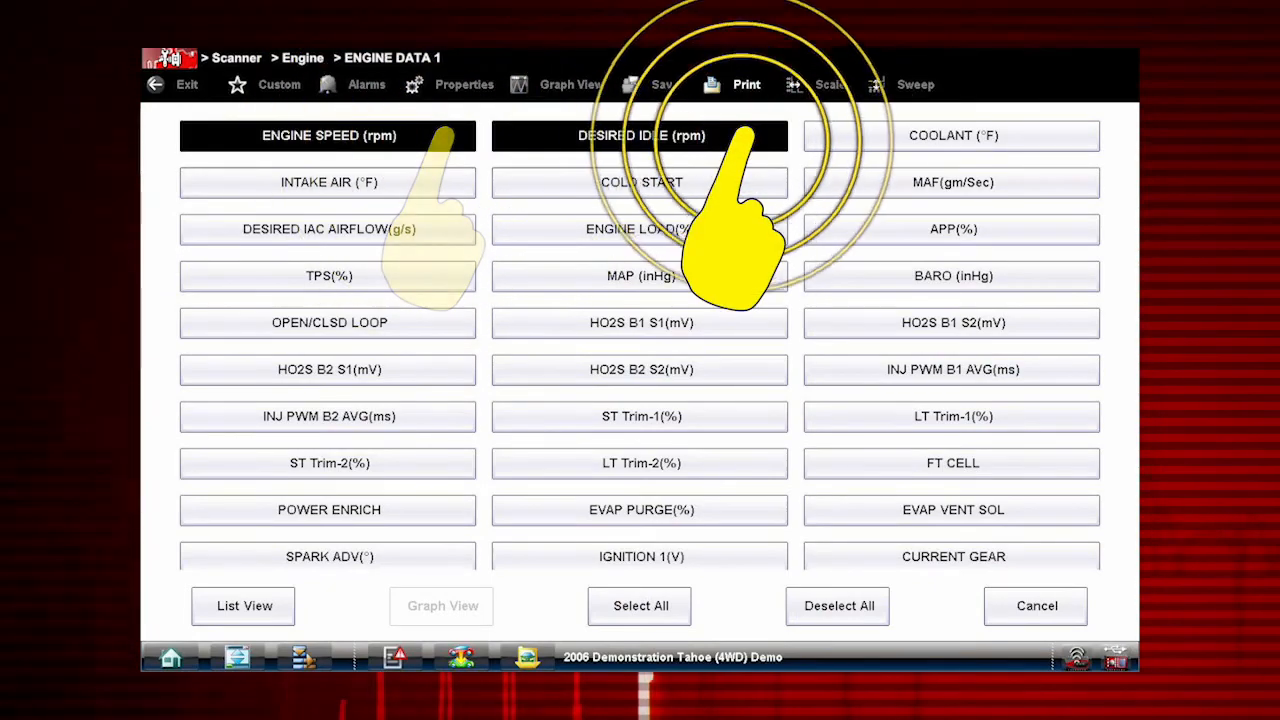
click(952, 136)
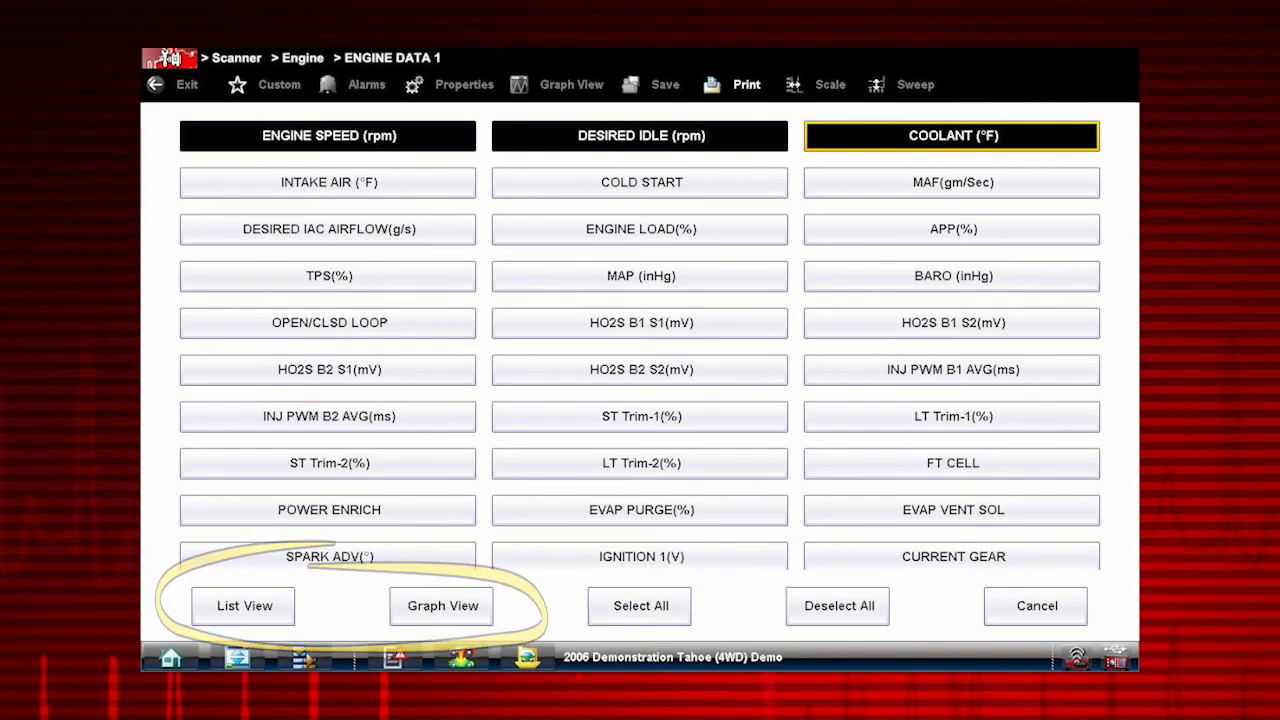
Show the chosen readings as a list, then as live graphs
click(244, 606)
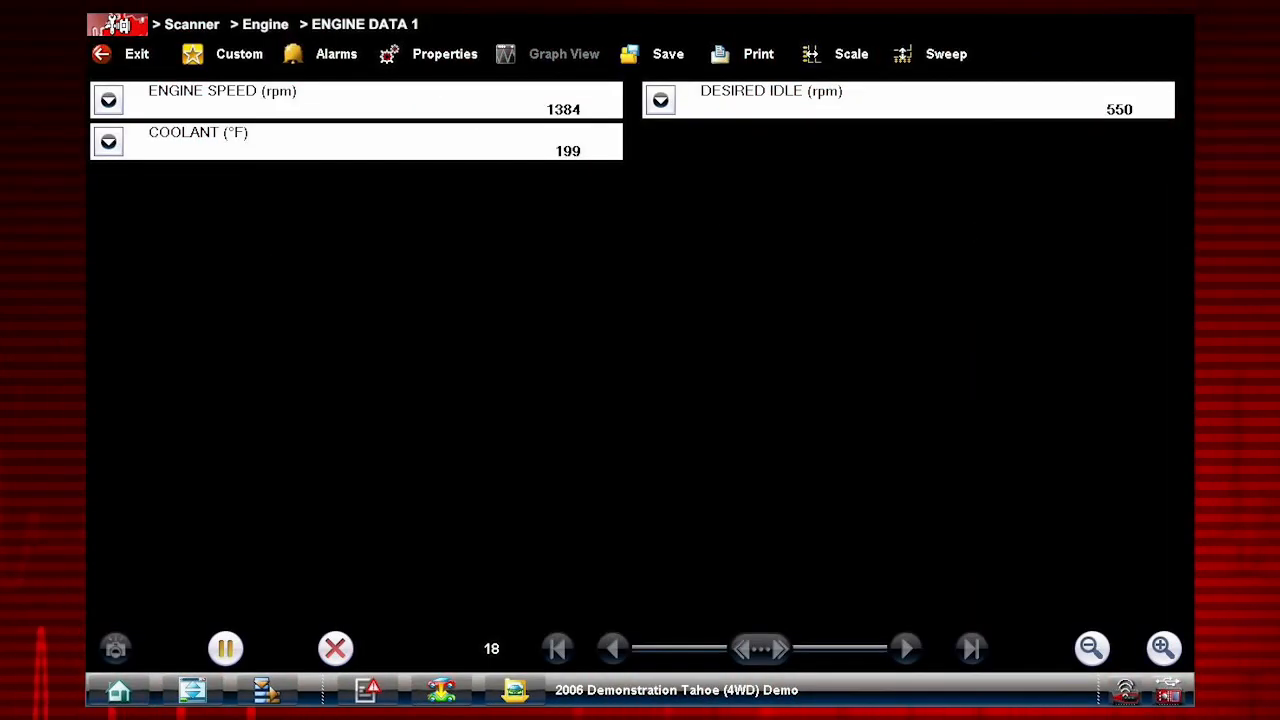
click(564, 52)
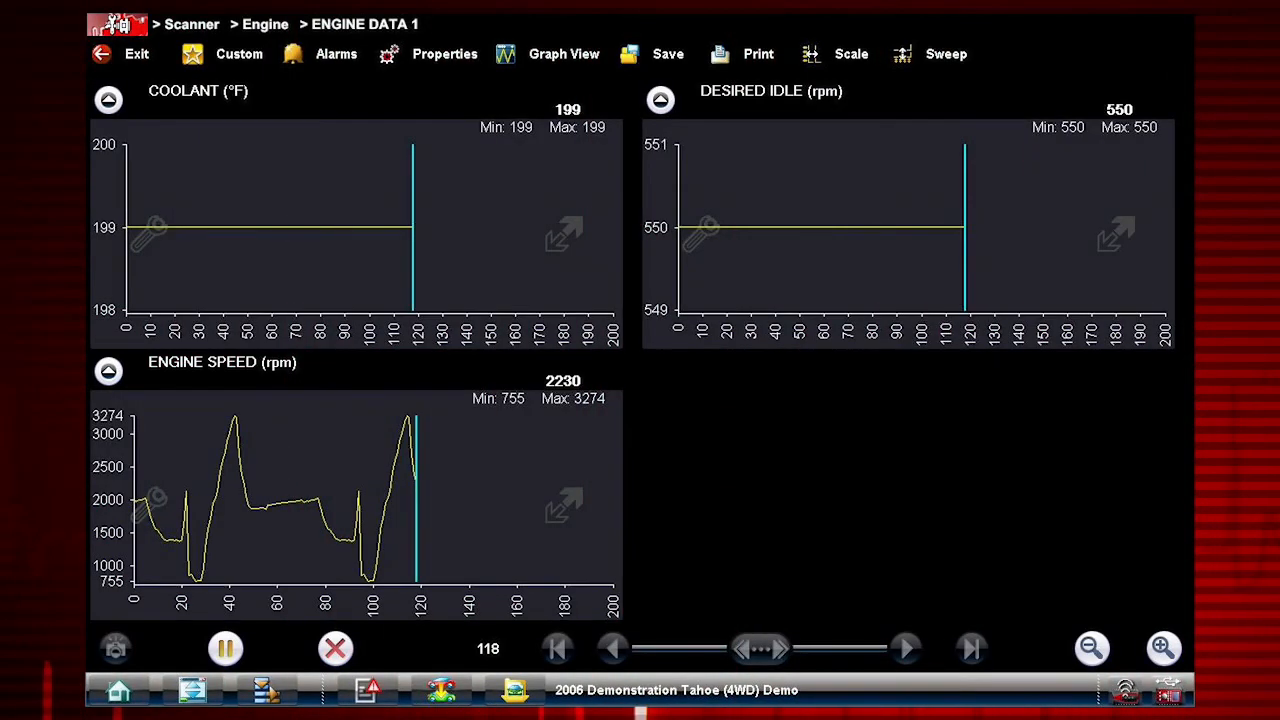